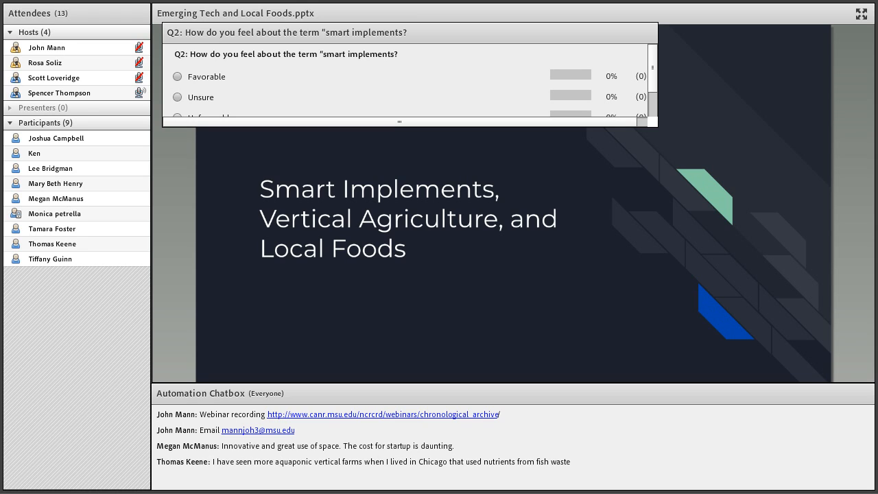
- Scroll to bring the Q4, Q5 and Q6 poll pods into view over the Urban Food Kiosk slide
scroll("down", 3)
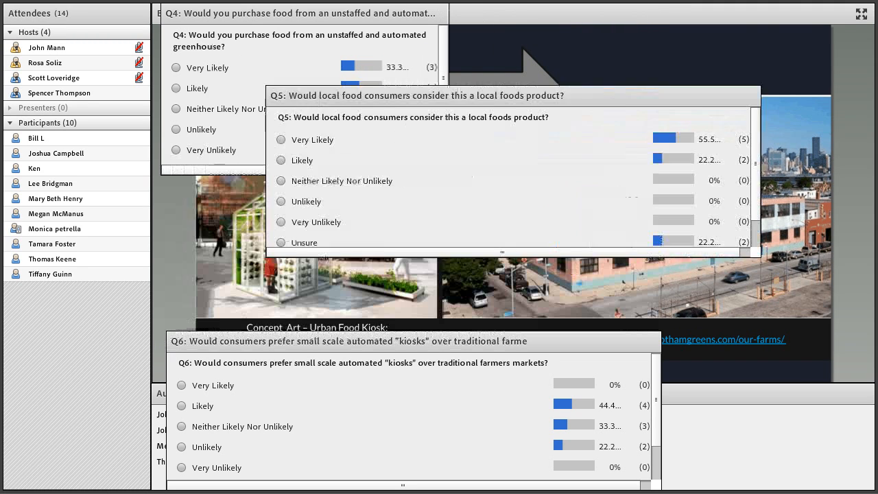
left_click_drag(415, 96, 560, 22)
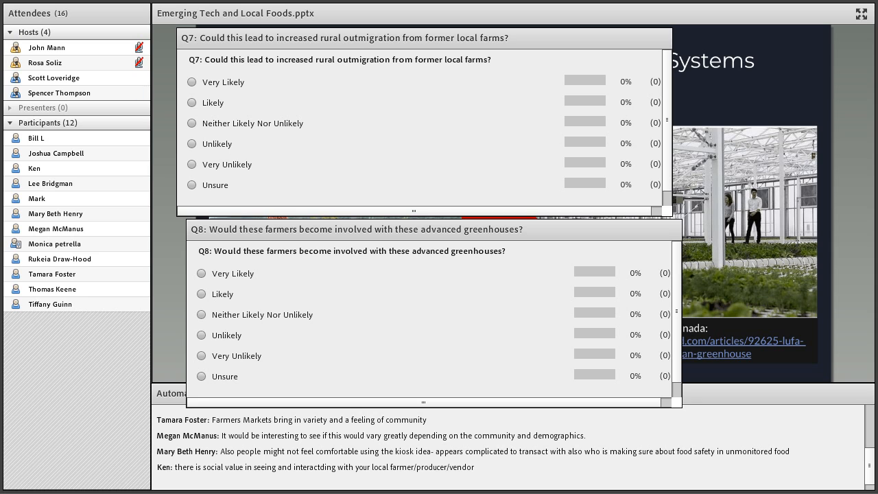
left_click_drag(343, 38, 455, 20)
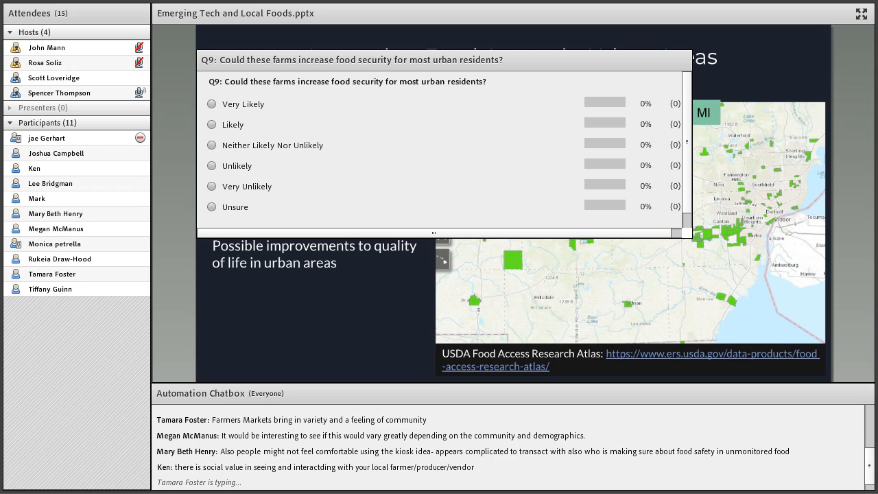
left_click(211, 104)
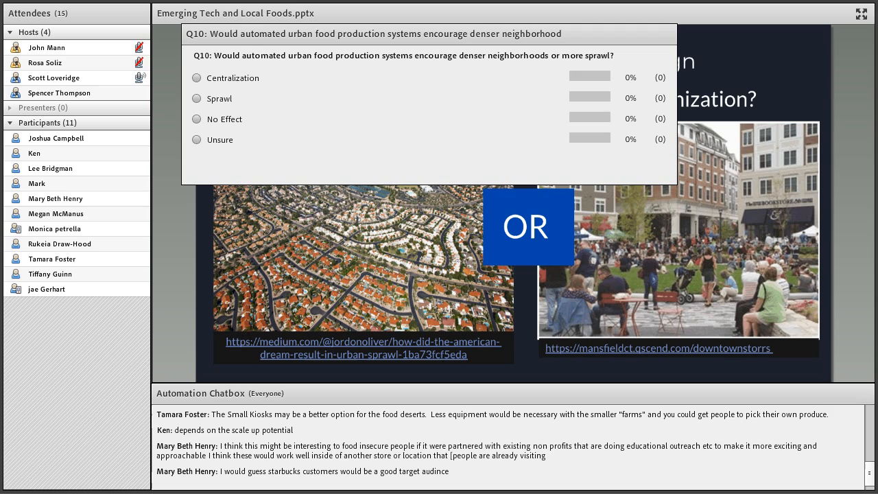
left_click(197, 118)
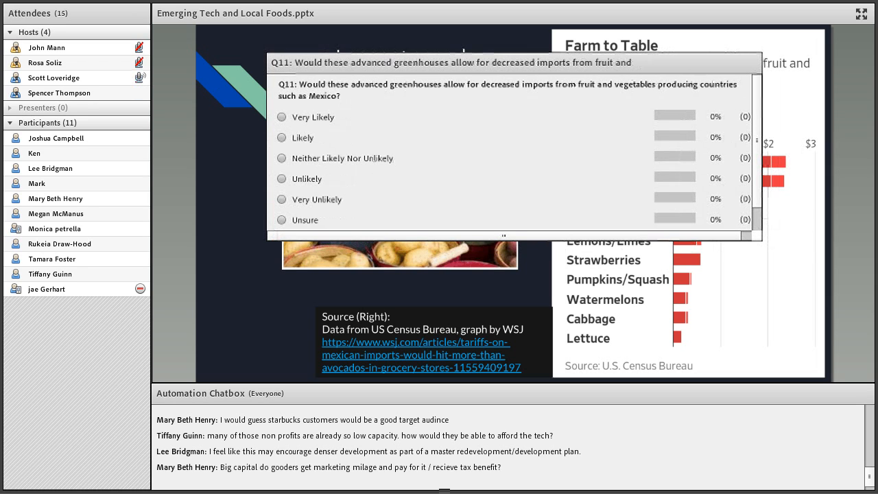
left_click(281, 116)
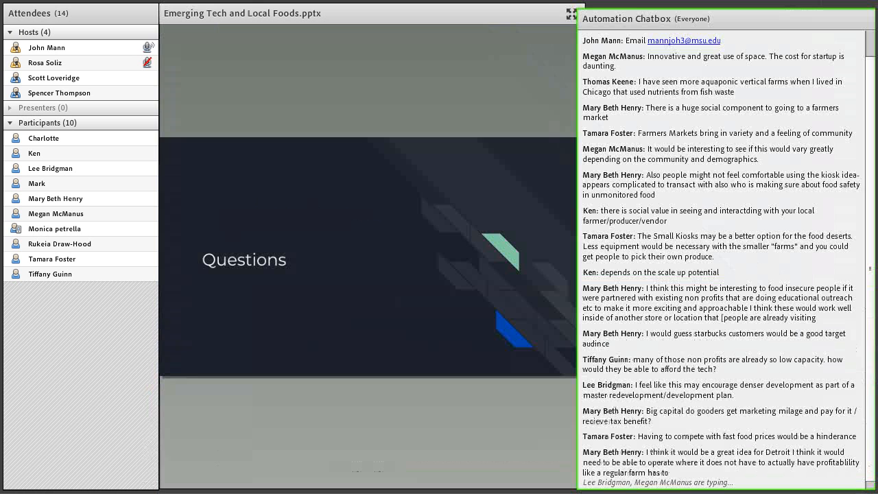
- Scroll the Automation Chatbox to the newest message, the policy-incentives question on urban agriculture
scroll("down", 3)
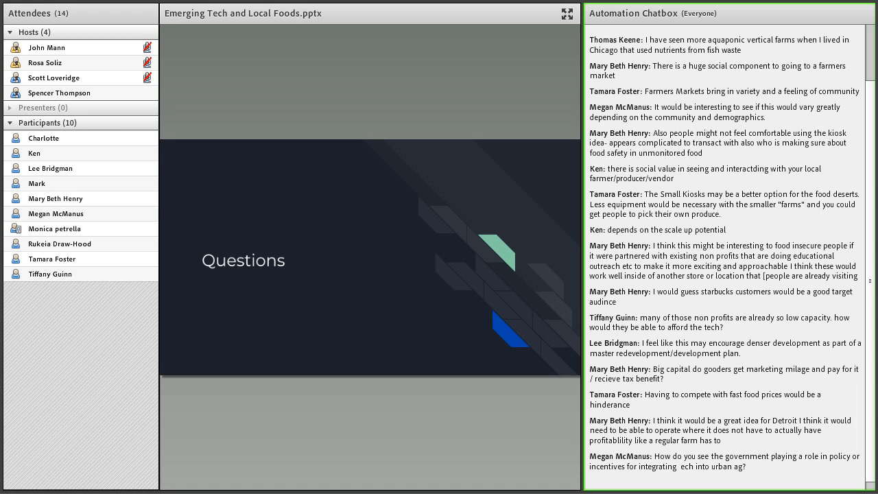
scroll("down", 3)
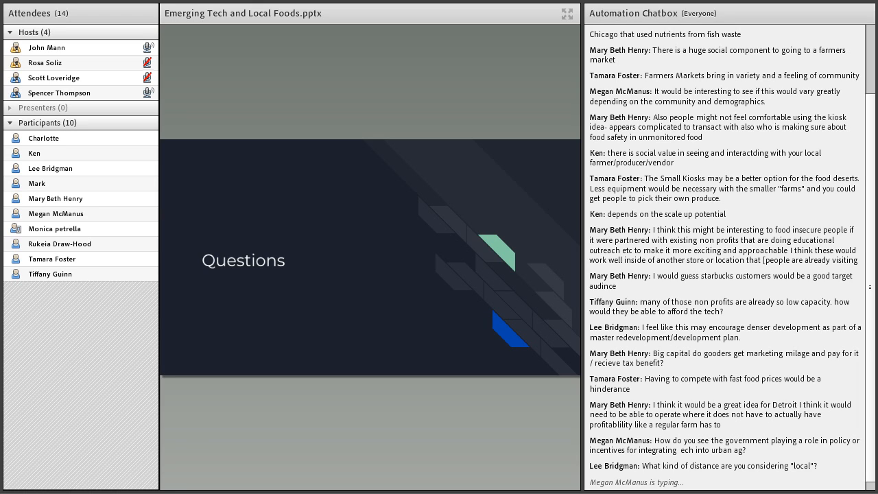
scroll("down", 3)
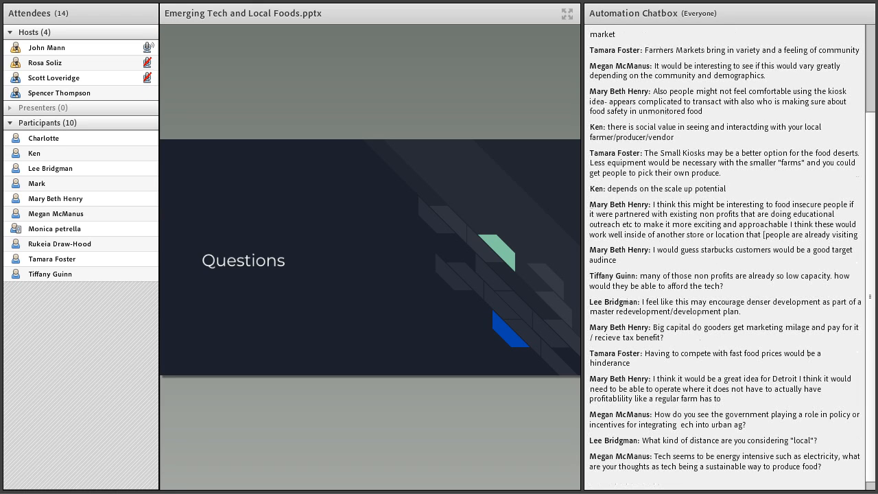